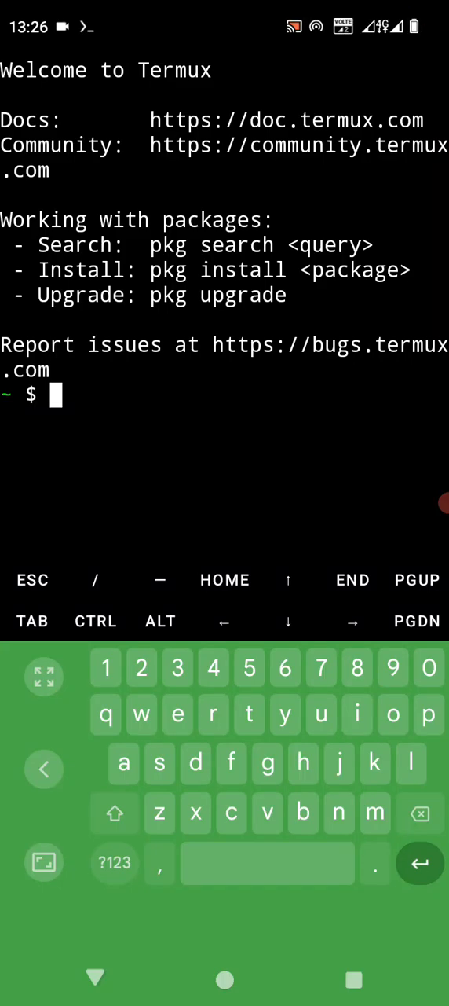
- Run apt update so all packages report up to date, clearing the screen before and after
text(clea)
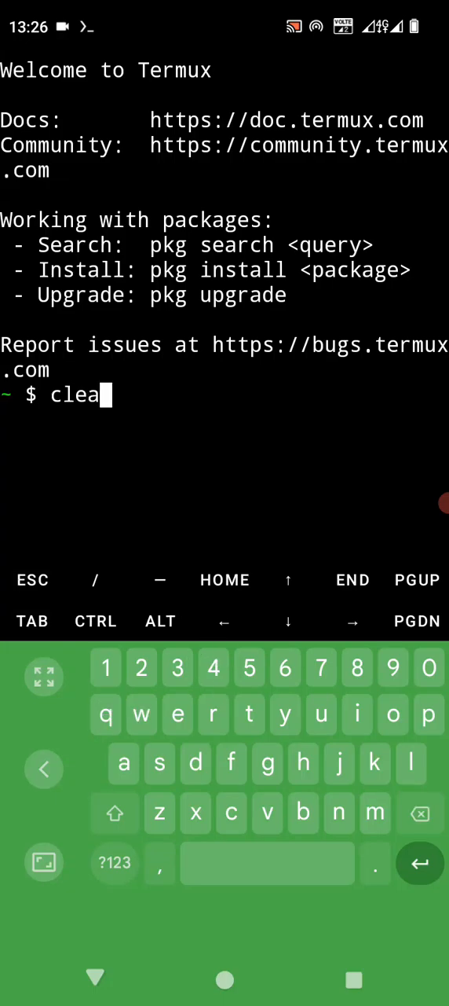
key(Enter)
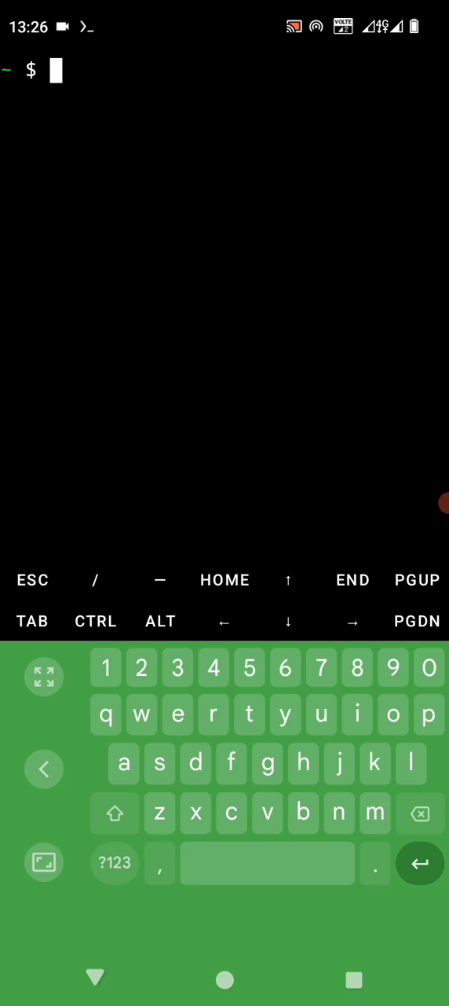
text(apt u)
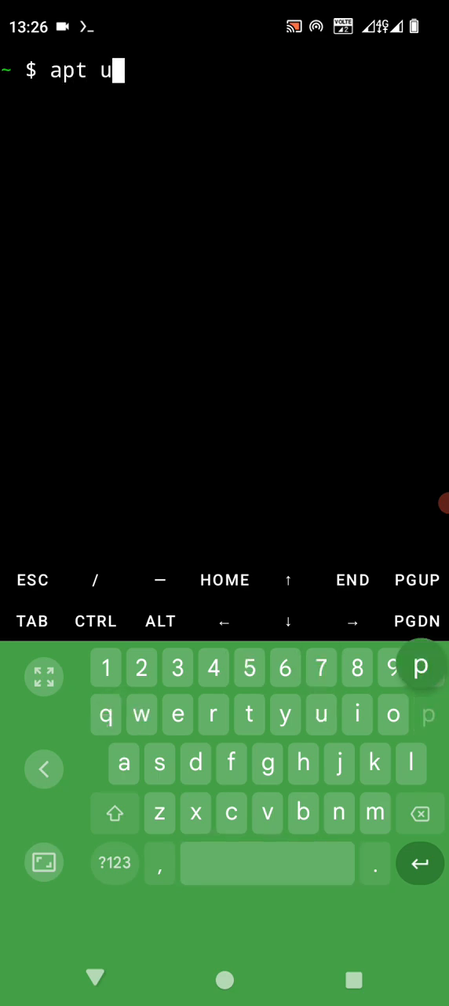
text(pdate)
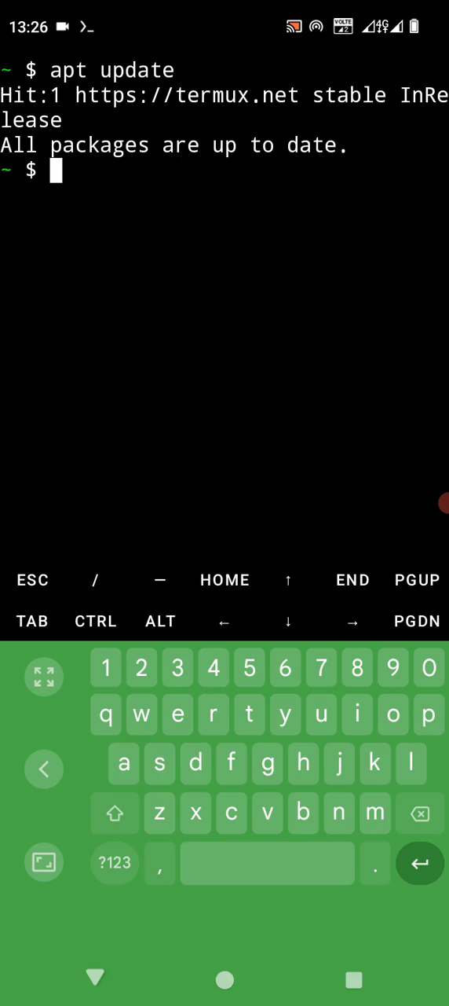
text(clea)
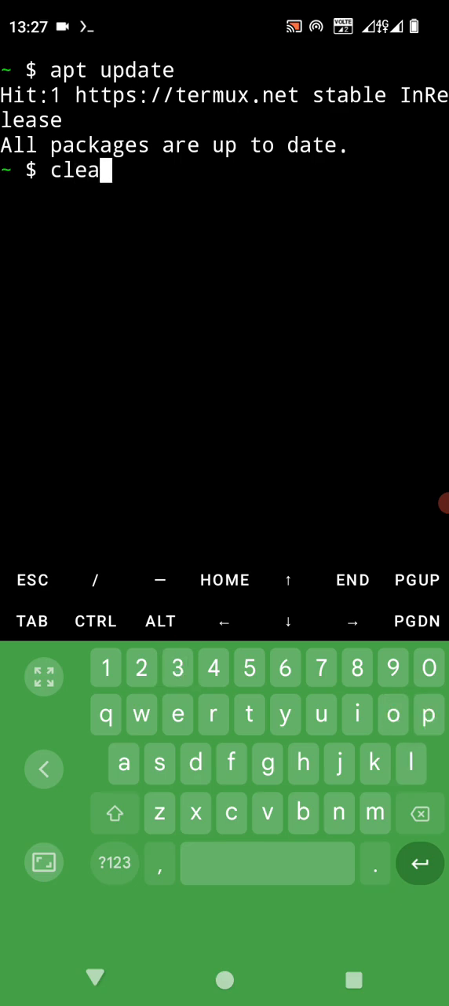
key(Enter)
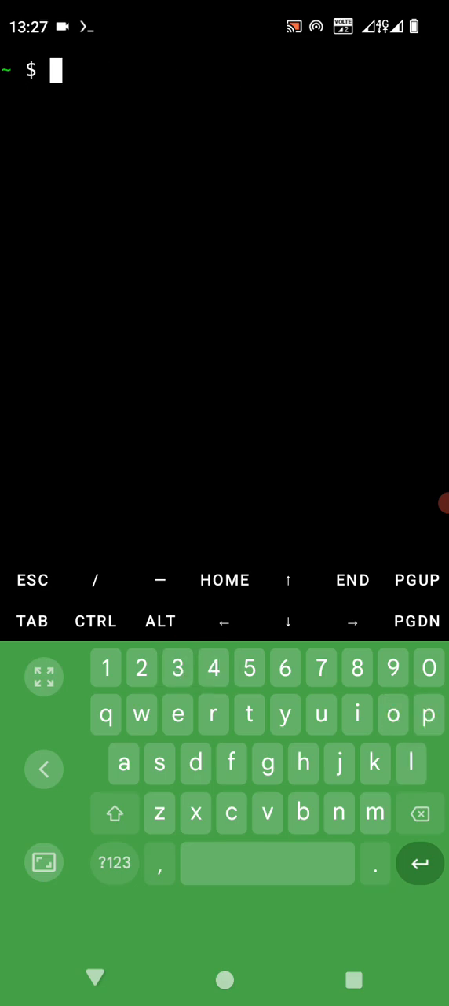
- Enter the Hacking folder, list its contents (SpamWa), and start a git clone command
text(ing)
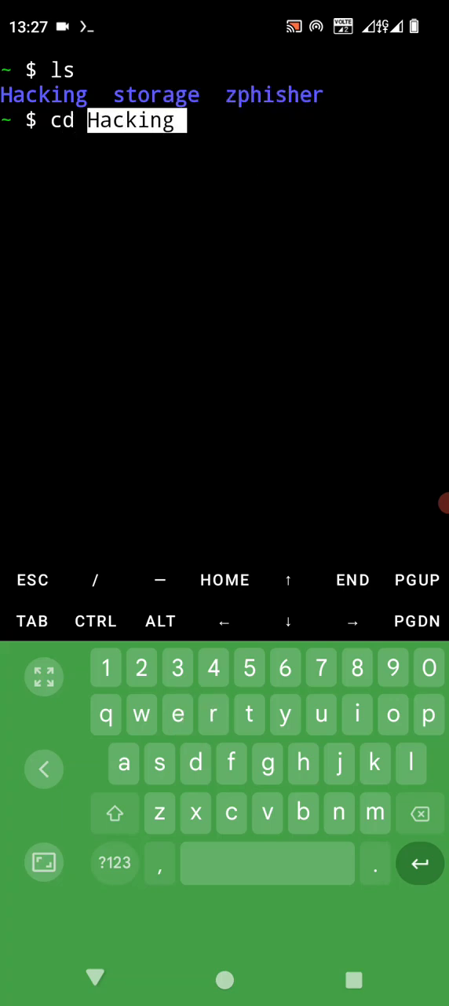
key(Enter)
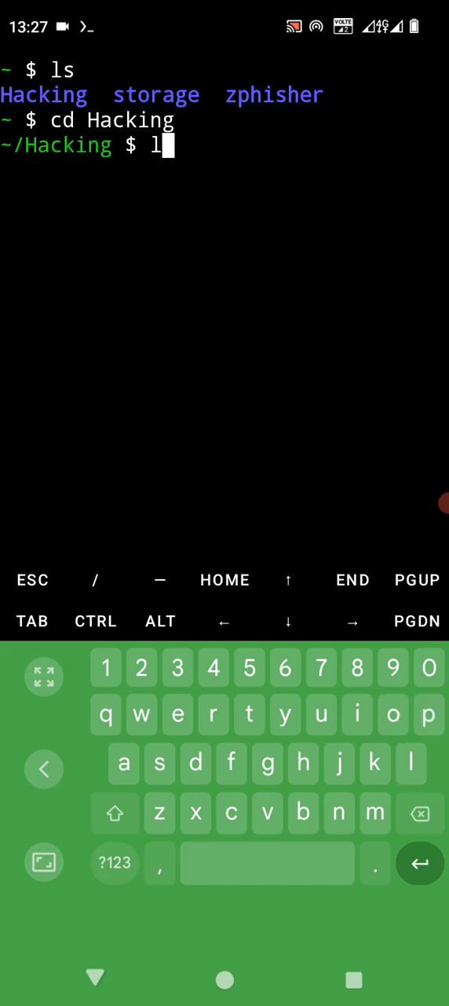
key(Enter)
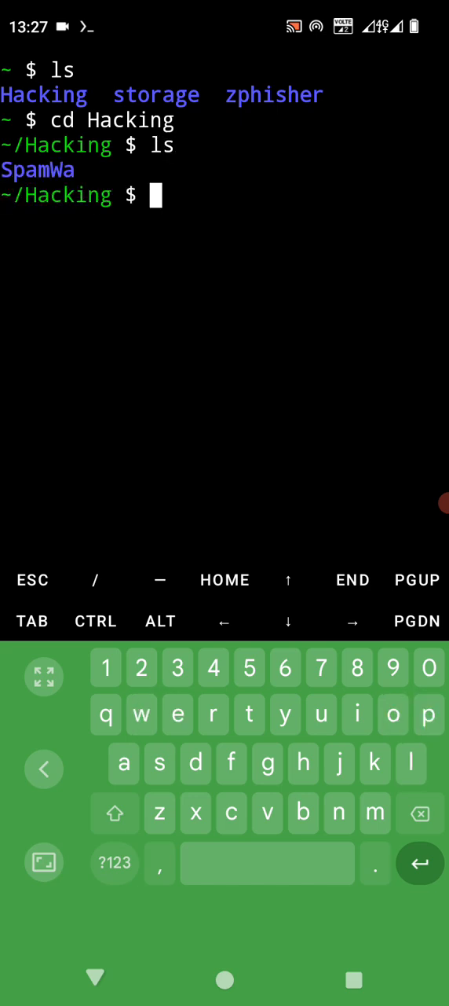
text(git clon)
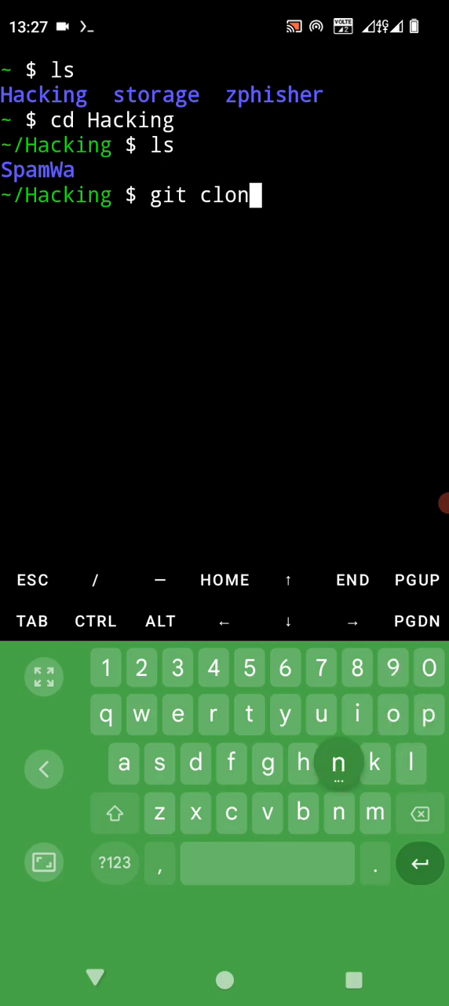
click(339, 763)
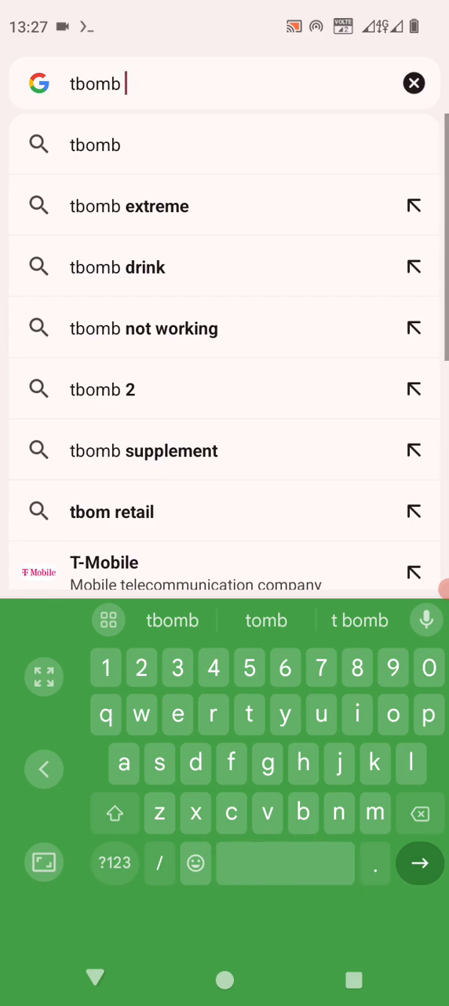
- Search Google for 'tbomb termux', reach TheSpeedX/TBomb on GitHub and copy its clone URL
text(termux)
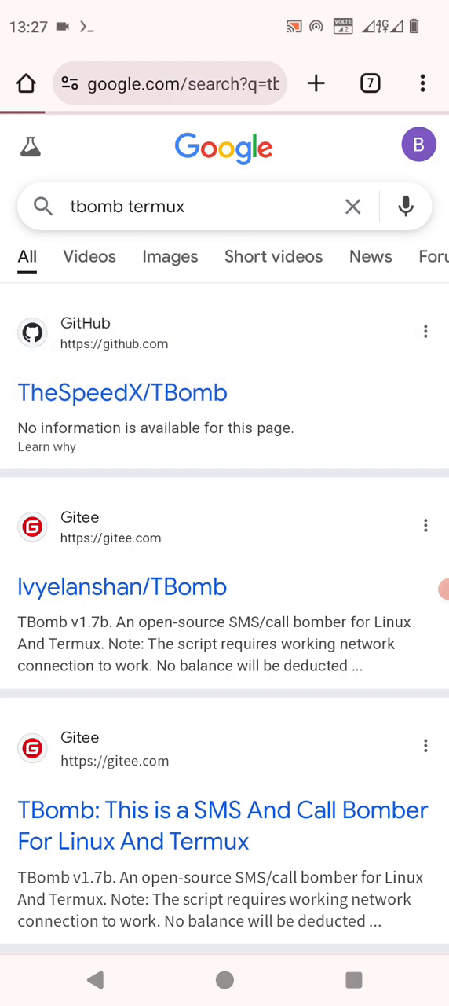
click(122, 393)
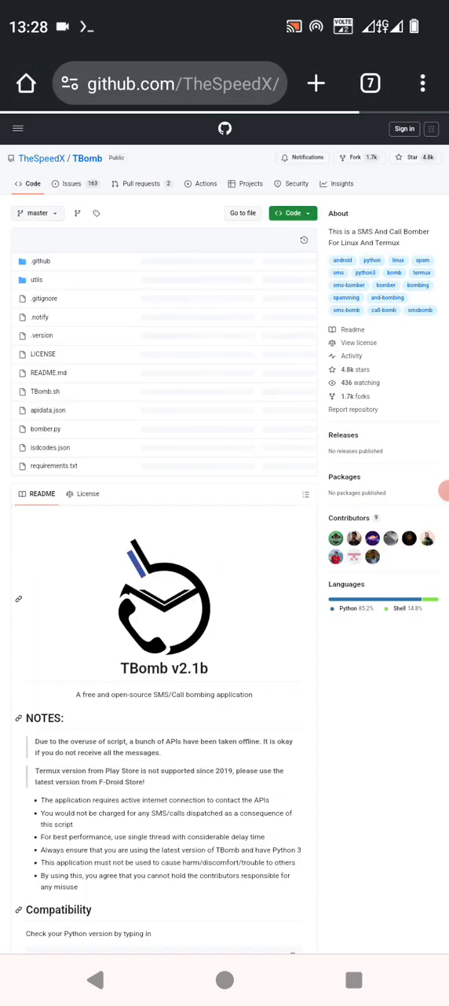
click(422, 84)
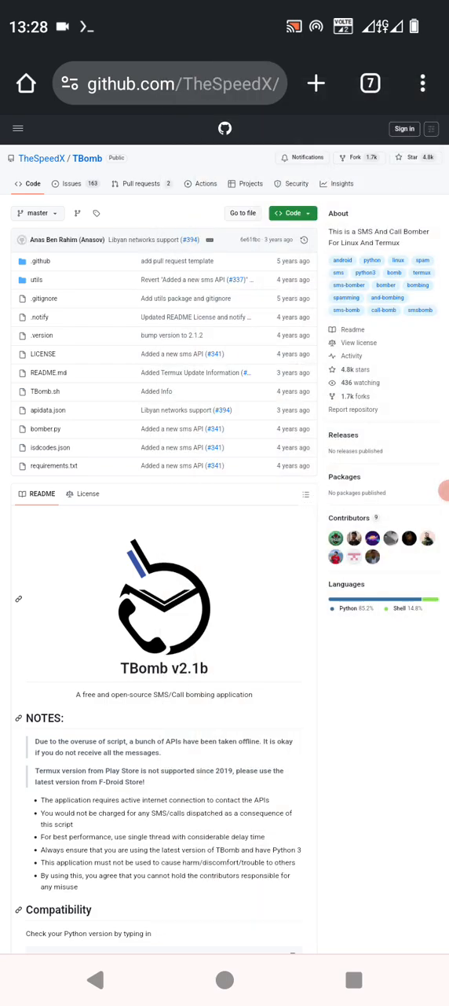
click(293, 214)
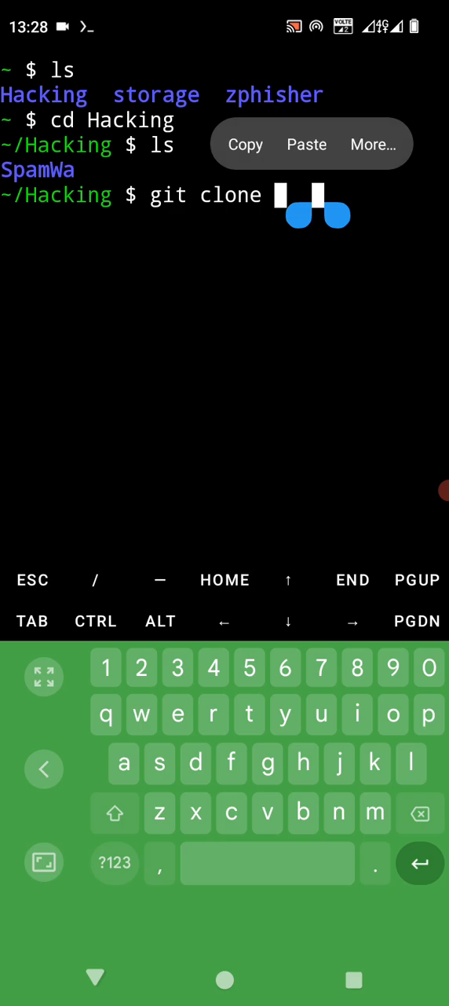
- Paste the TBomb repository URL after git clone and clone it into the Hacking folder
click(306, 144)
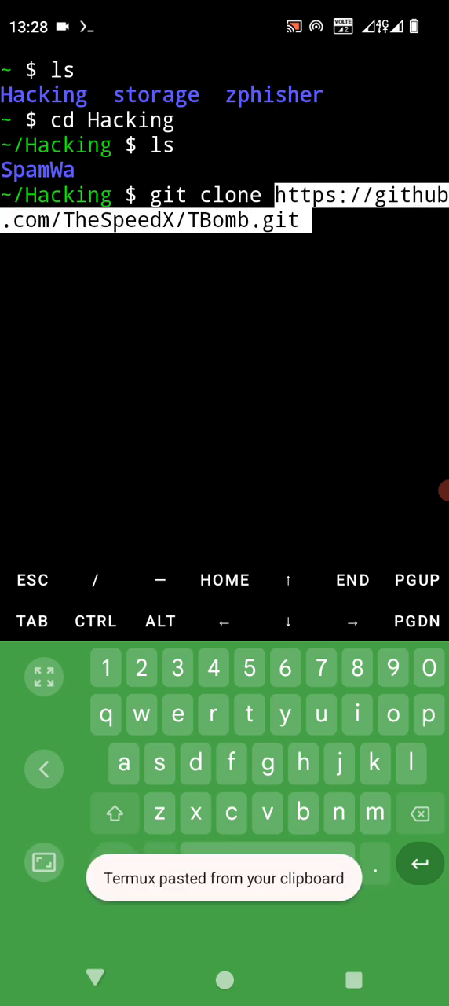
key(Enter)
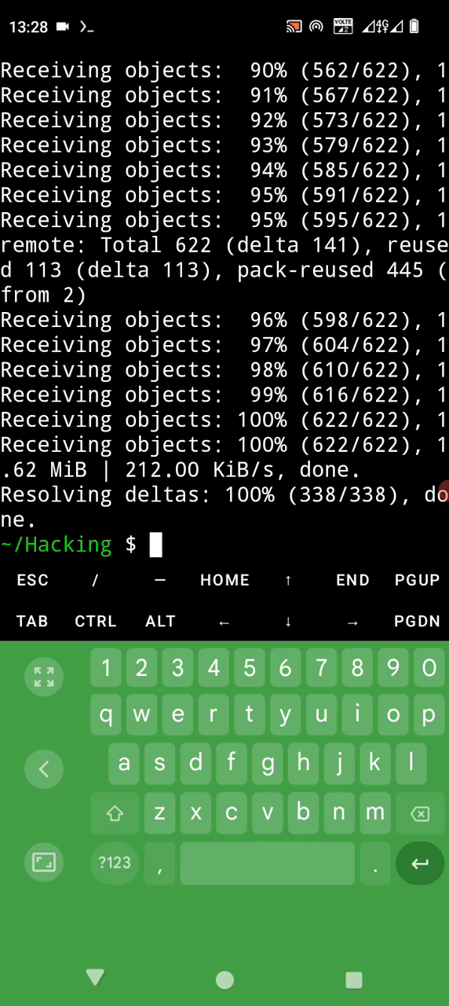
text(cle)
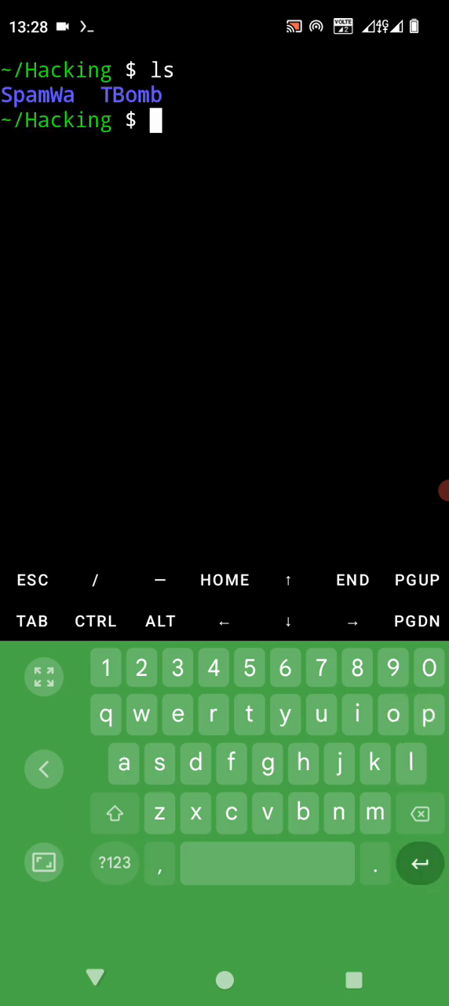
- Inside the TBomb folder, run pip3 install -r requirements.txt to install chardet and colorama
text(cd TBomb)
text(ls)
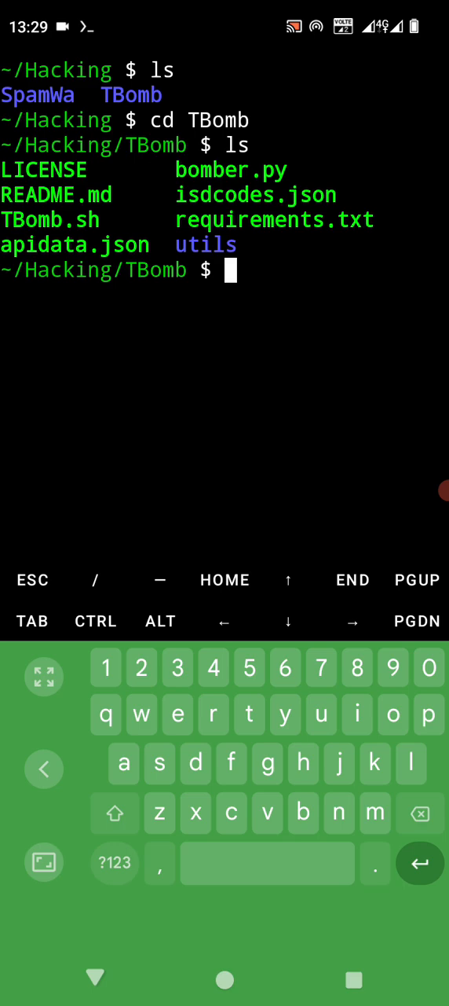
text(pip)
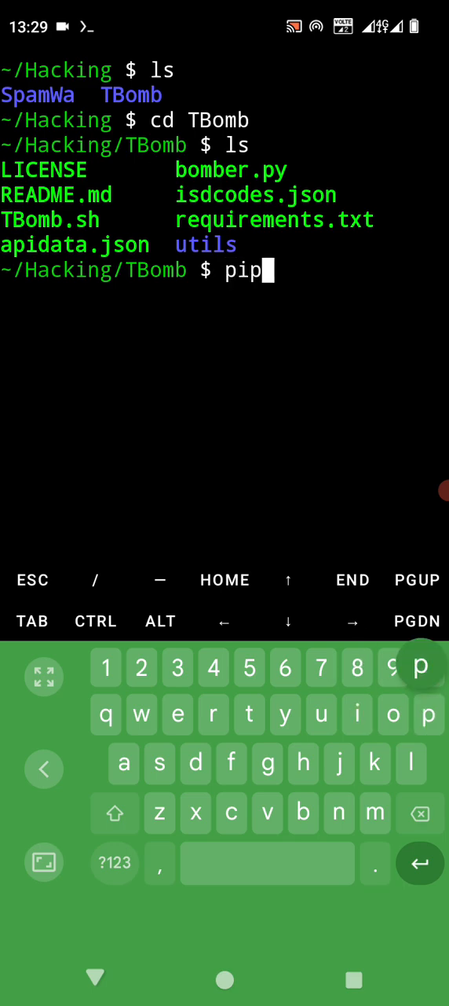
text(3 install)
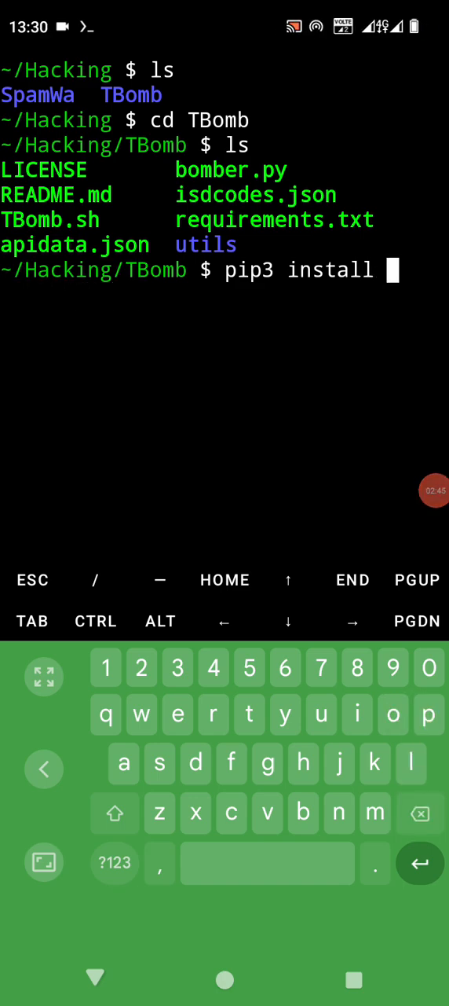
text(-)
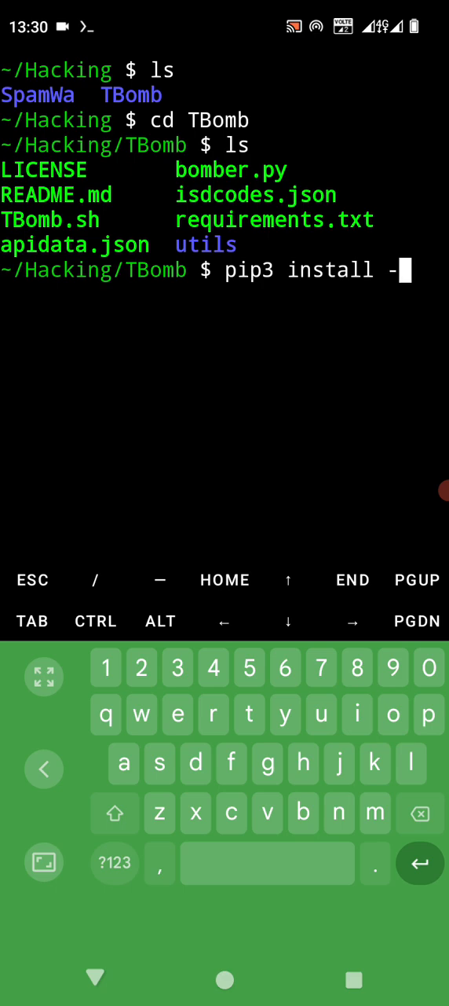
text(r)
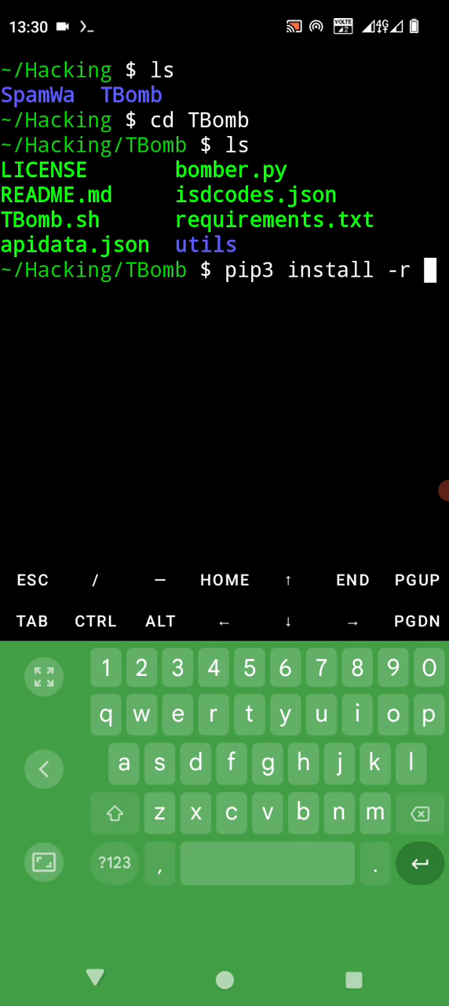
double_click(401, 270)
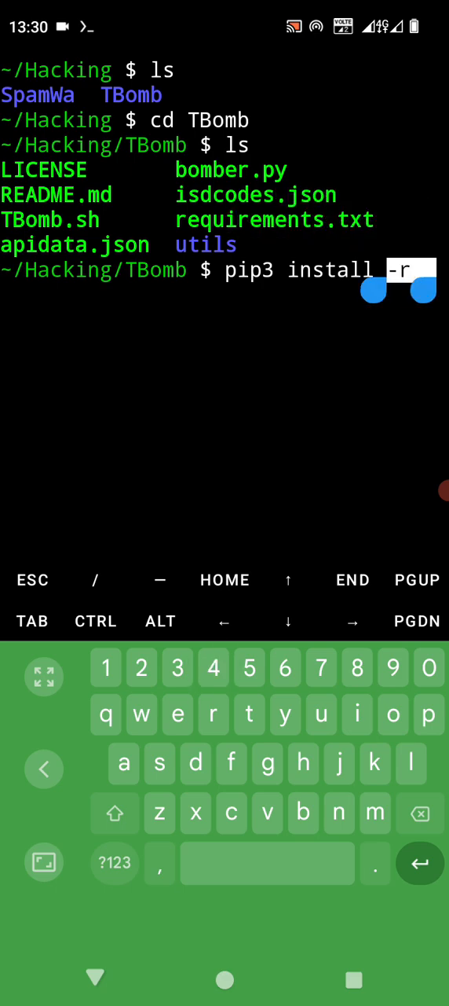
click(400, 270)
text( requirements.txt)
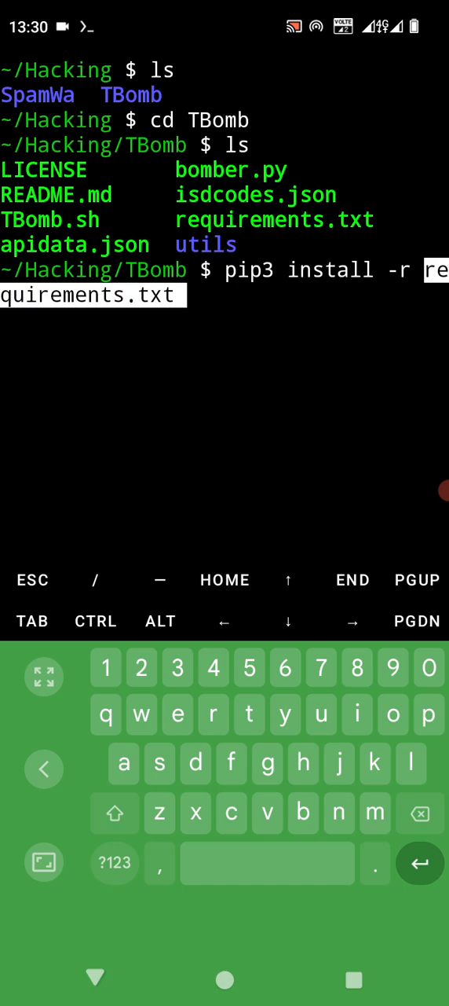
key(Enter)
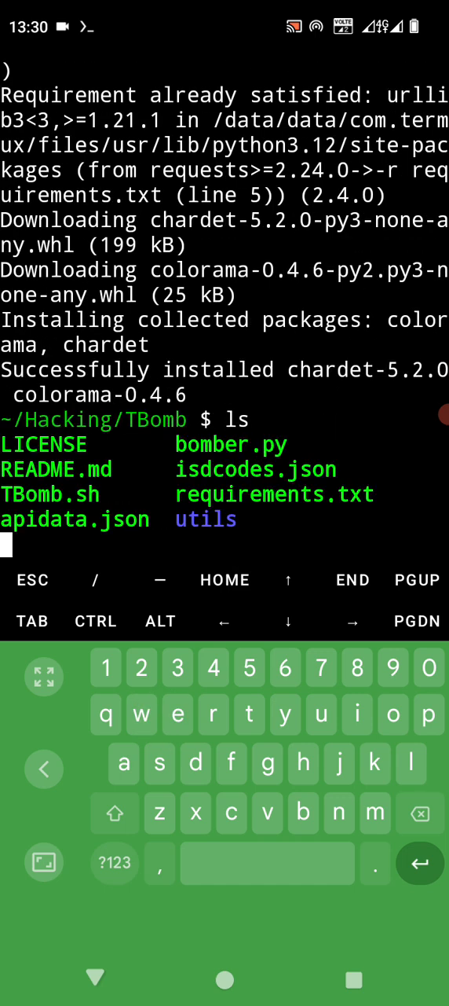
key(Enter)
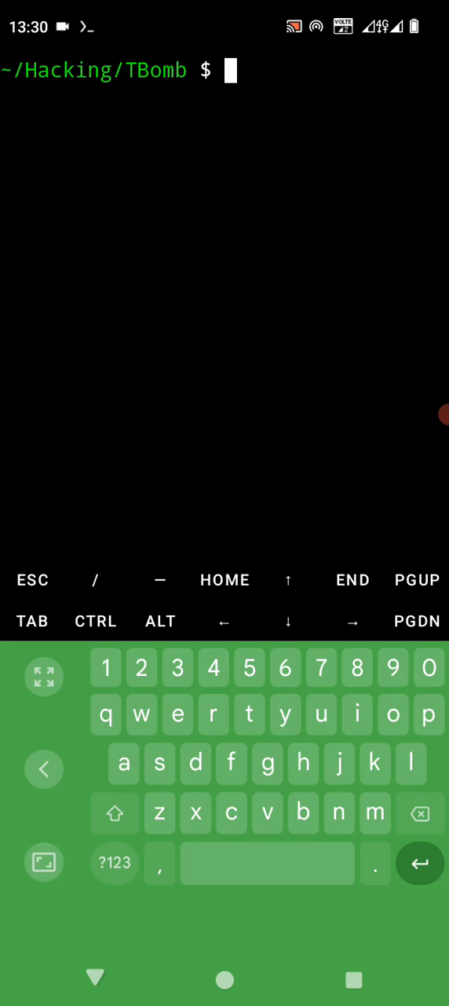
- Run chmod +x * so every file in the TBomb folder becomes executable
text(chmod)
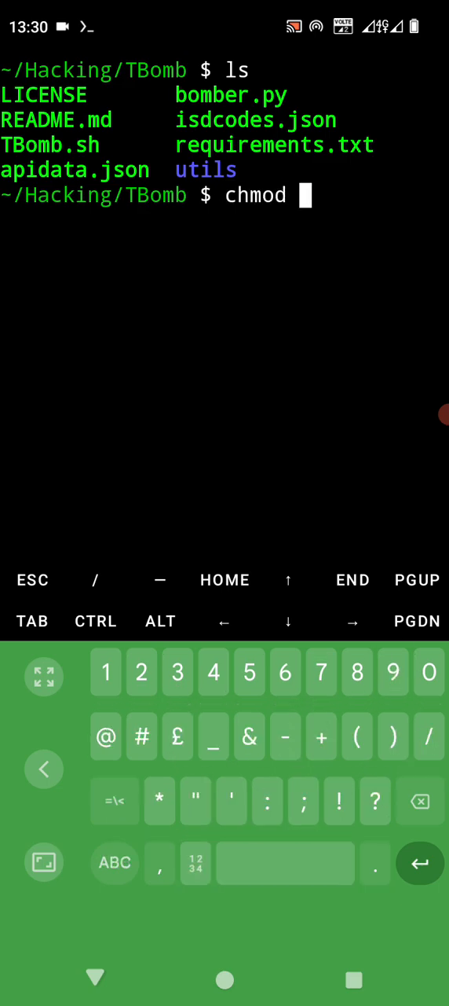
text(+)
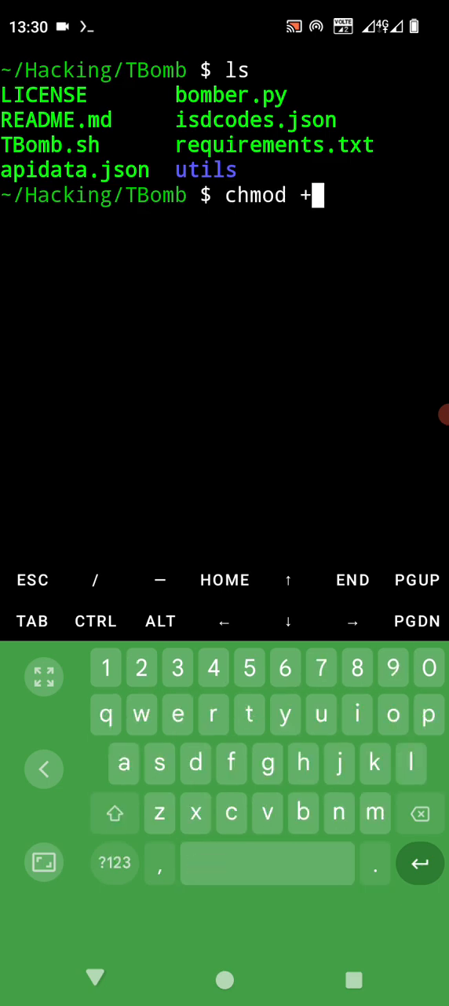
text(x)
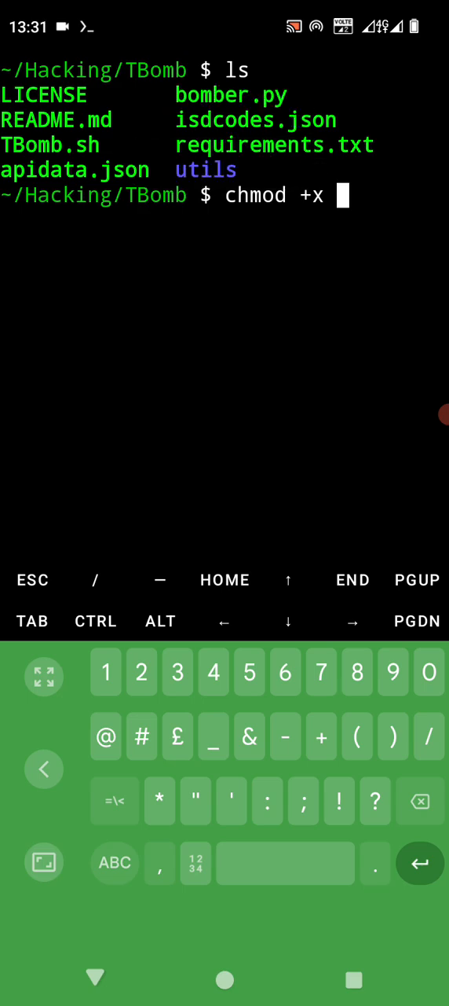
text(*)
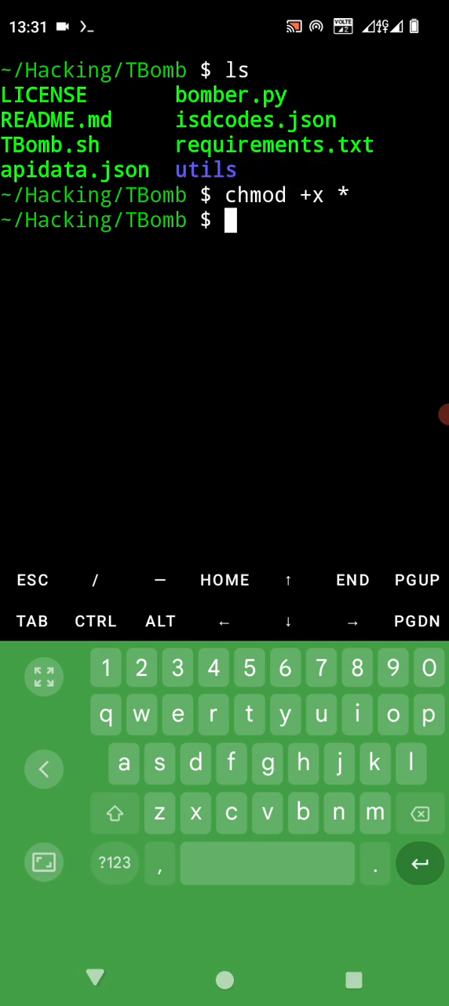
text(bash)
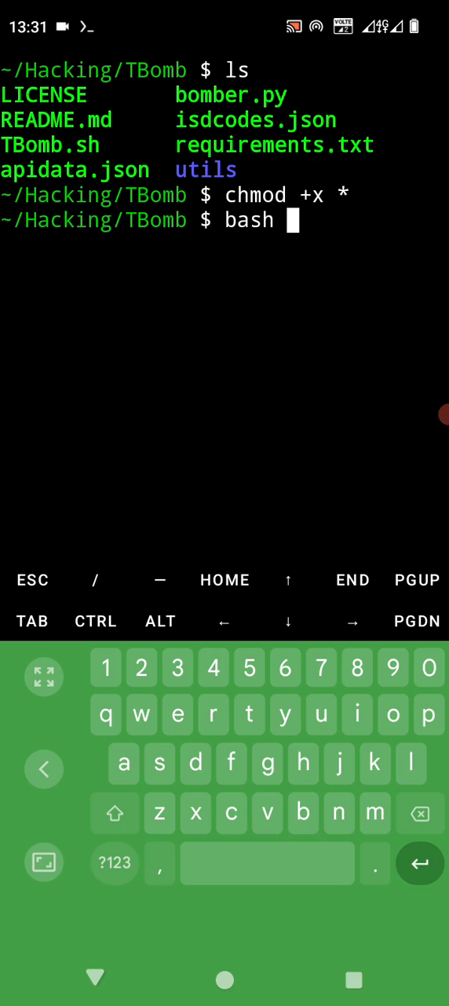
- Run bash TBomb.sh so the TBomb introduction screen appears
double_click(50, 145)
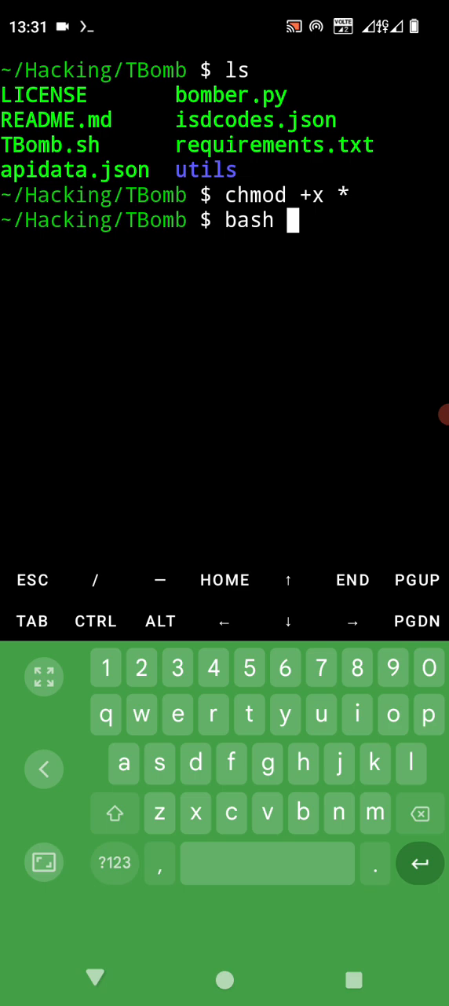
text(TBomb.sh)
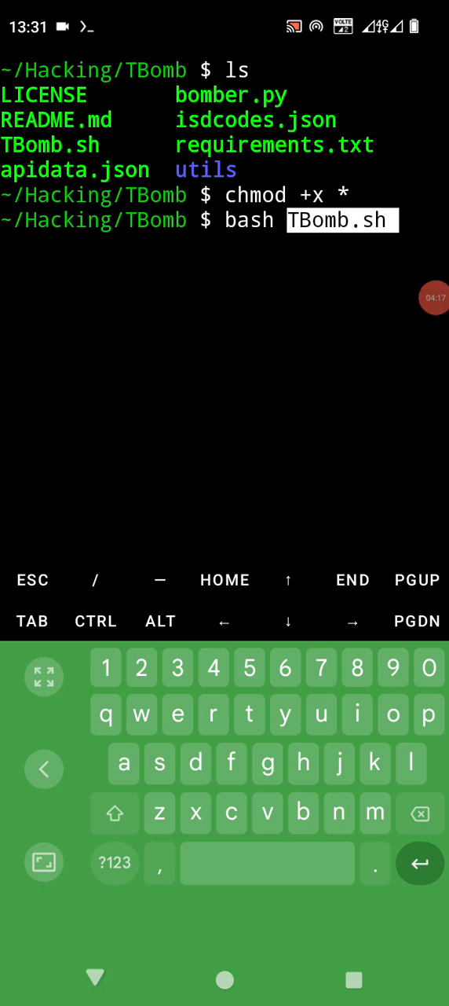
key(Enter)
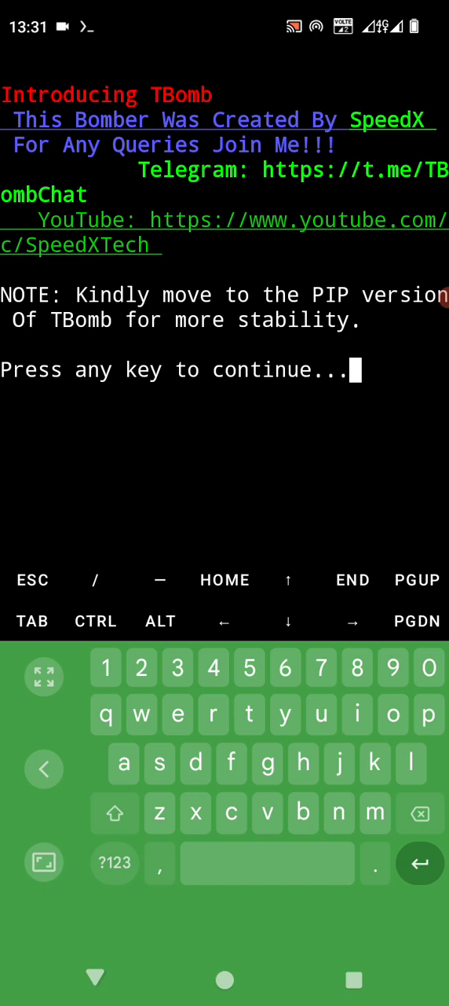